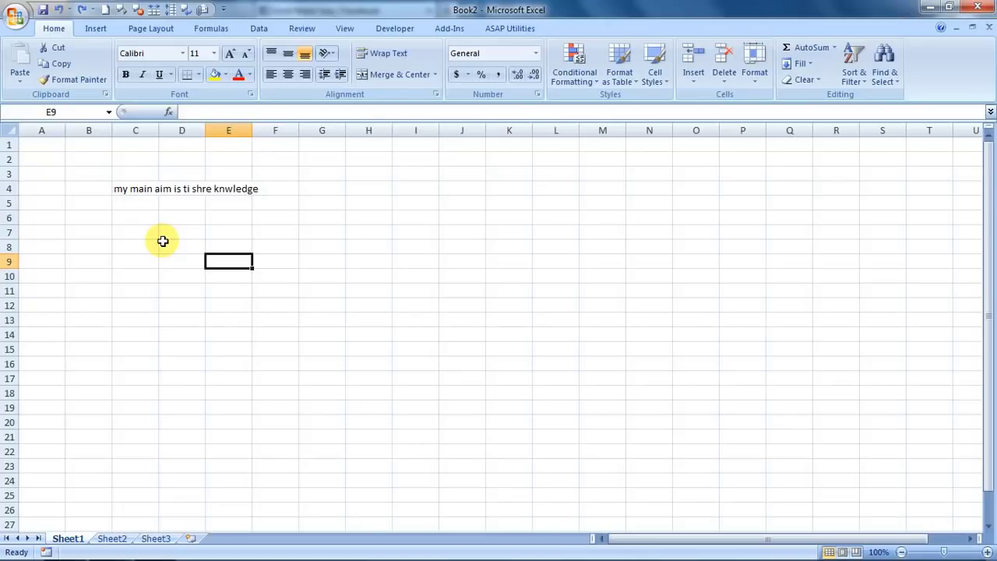
Select the empty cell beside the misspelled sentence before launching the spelling check.
{"action": "left_click", "coordinate": [87, 202]}
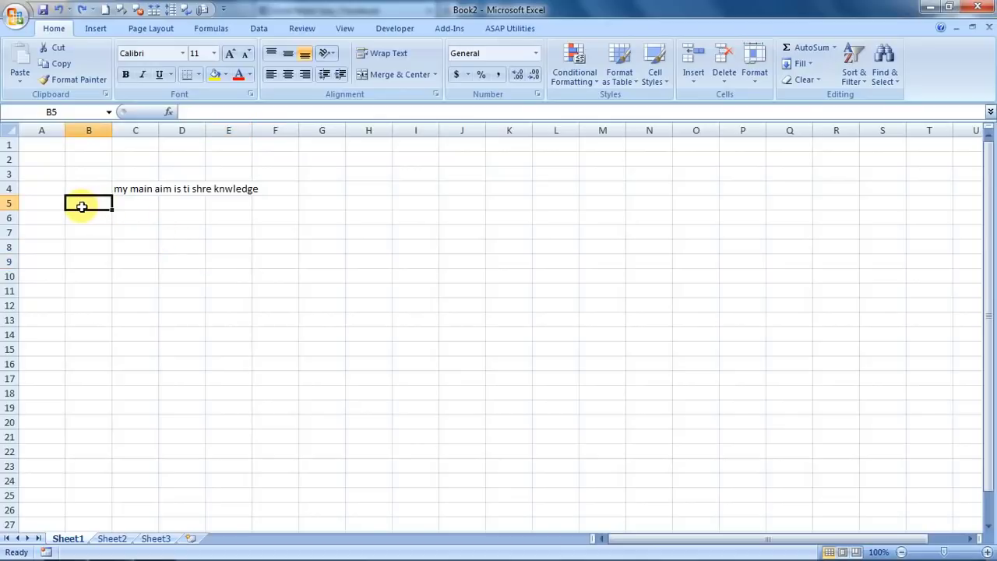
{"action": "left_click", "coordinate": [87, 188]}
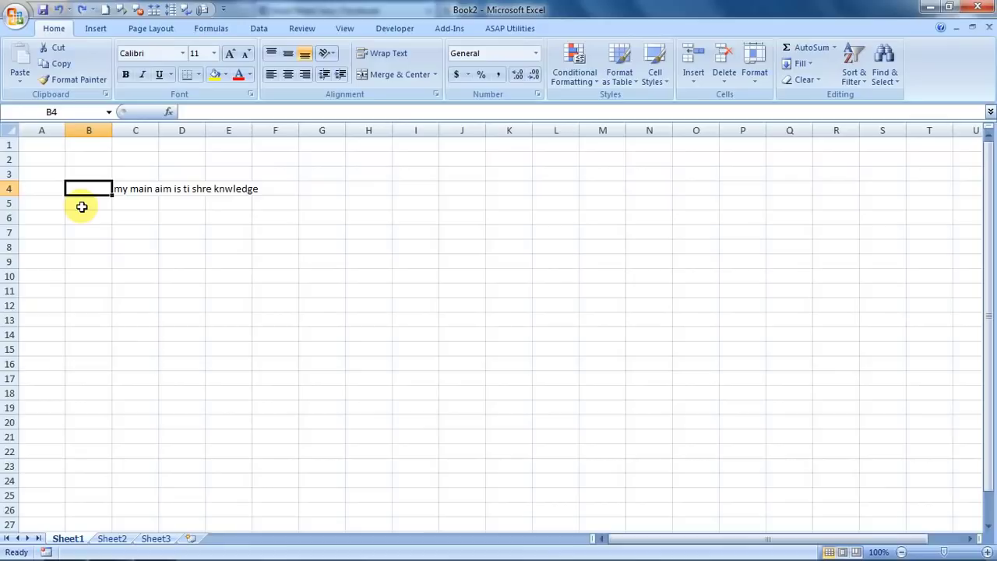
{"action": "mouse_move", "coordinate": [130, 203]}
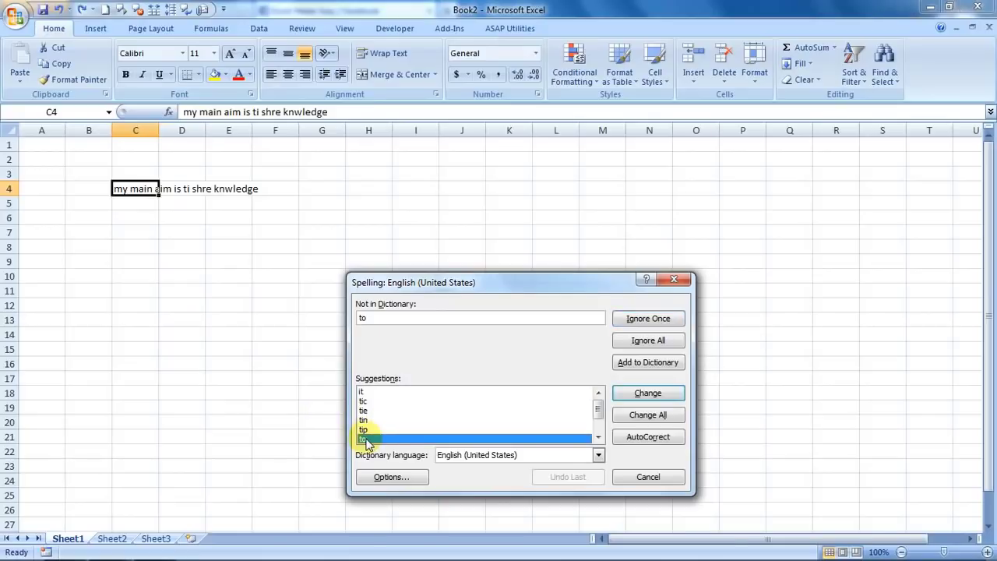
Replace ti with to, shre with share and knwledge with knowledge, then acknowledge completion.
{"action": "left_click", "coordinate": [648, 393]}
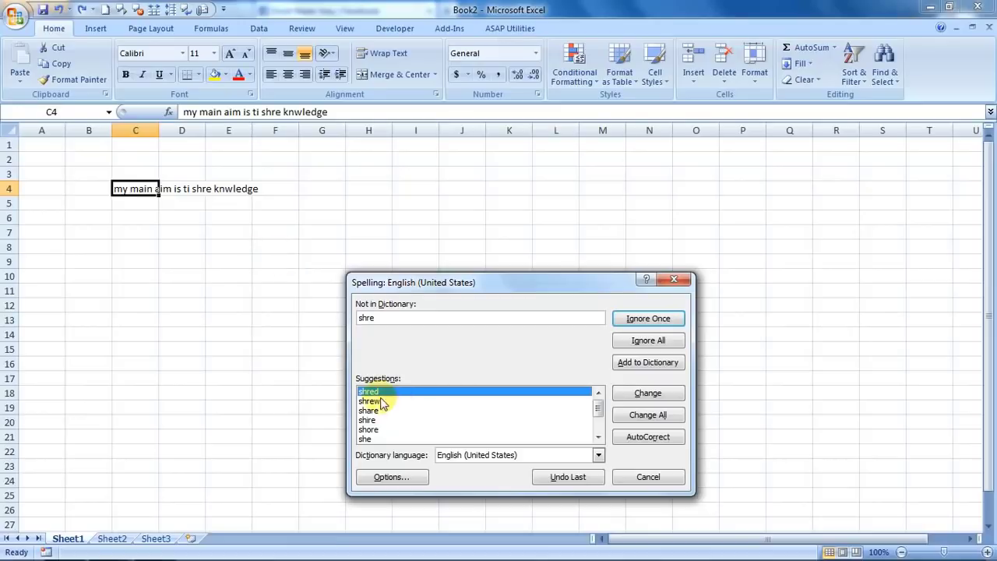
{"action": "left_click", "coordinate": [368, 411]}
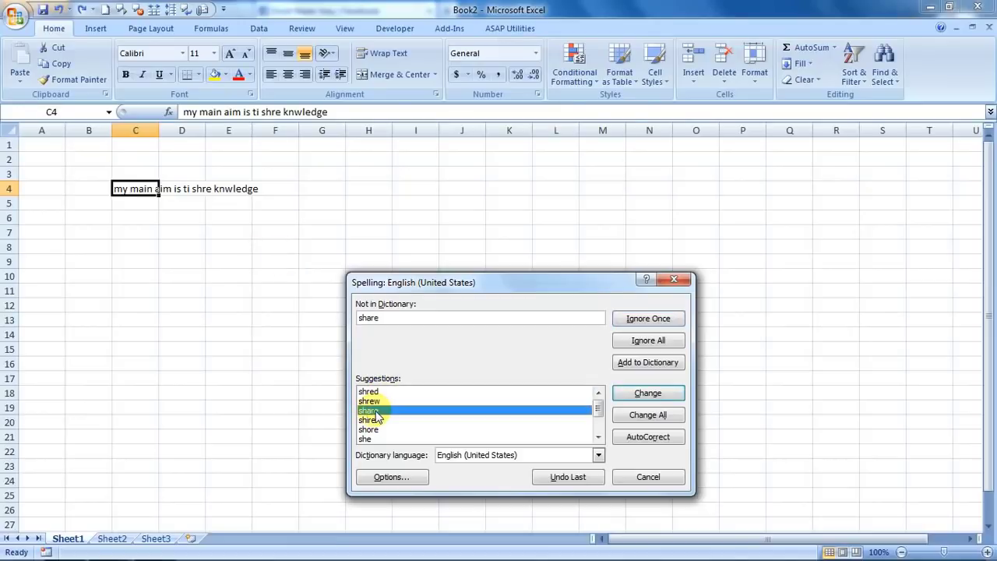
{"action": "left_click", "coordinate": [648, 393]}
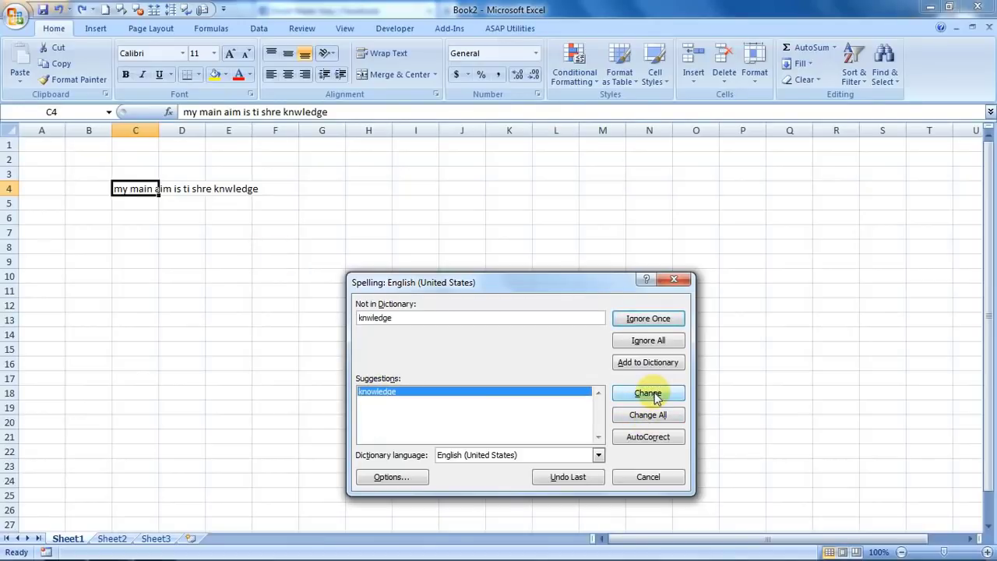
{"action": "mouse_move", "coordinate": [698, 393]}
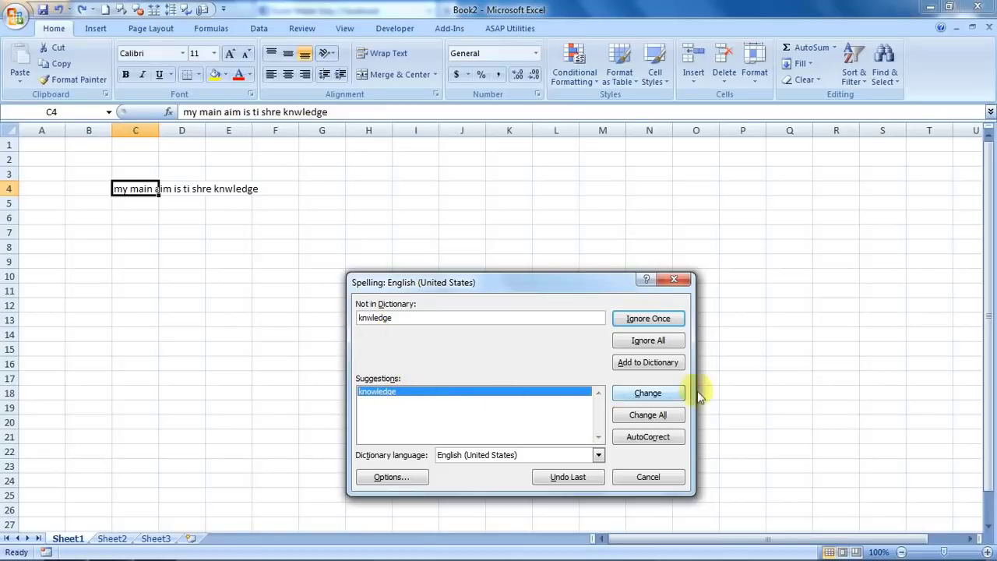
{"action": "left_click", "coordinate": [648, 392]}
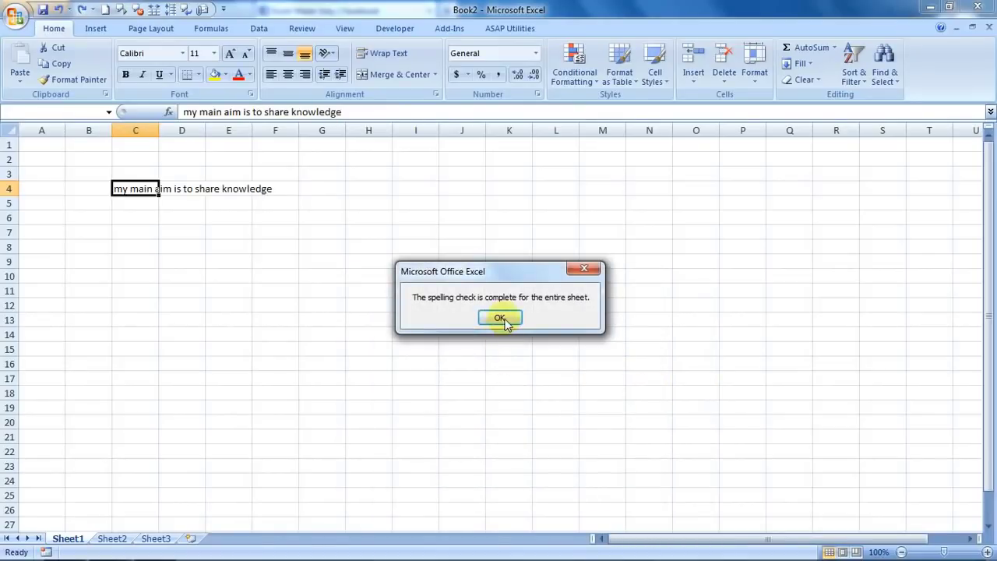
{"action": "left_click", "coordinate": [500, 317]}
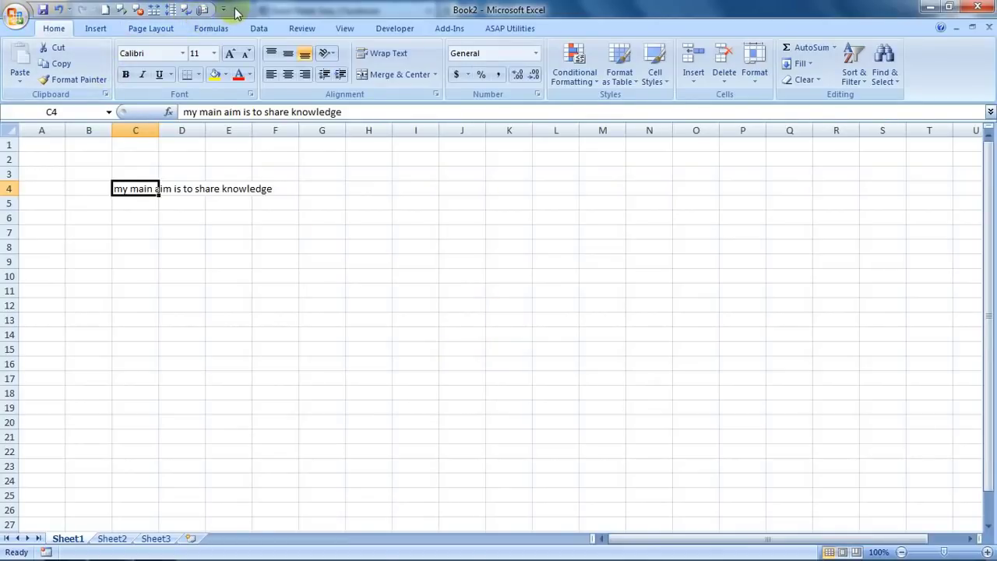
{"action": "mouse_move", "coordinate": [224, 9]}
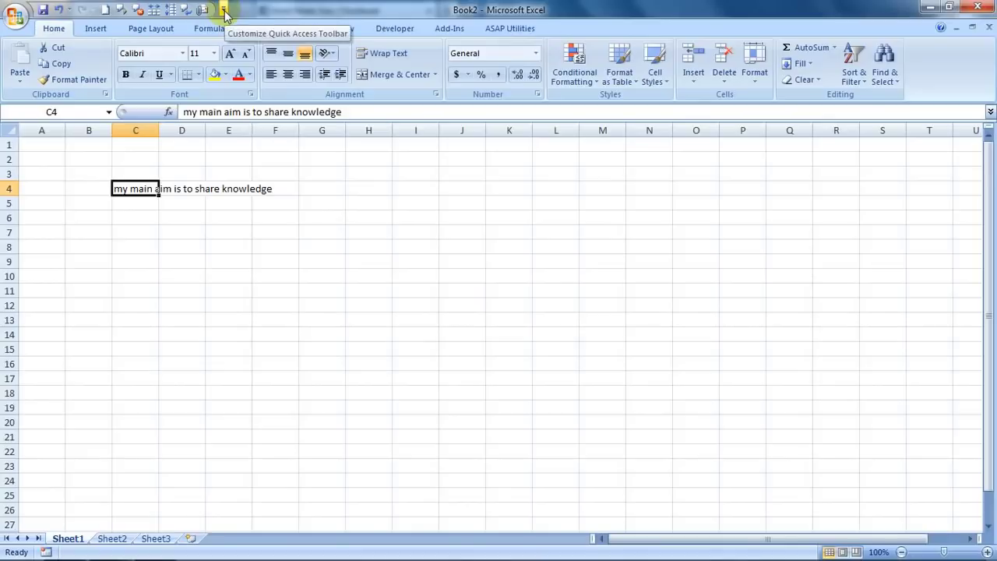
Tick Spelling in the Customize Quick Access Toolbar list.
{"action": "left_click", "coordinate": [224, 9]}
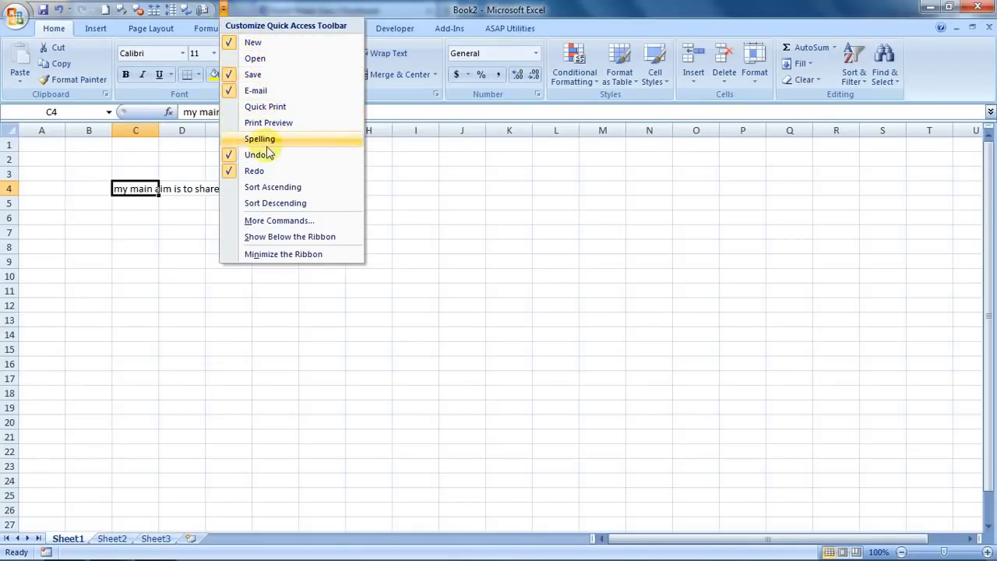
{"action": "mouse_move", "coordinate": [268, 121]}
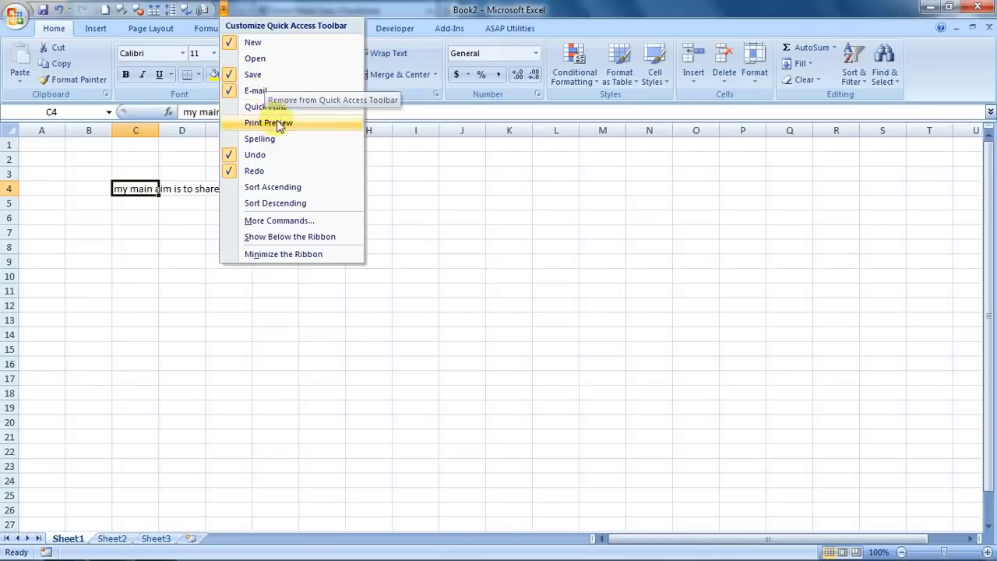
{"action": "left_click", "coordinate": [268, 121]}
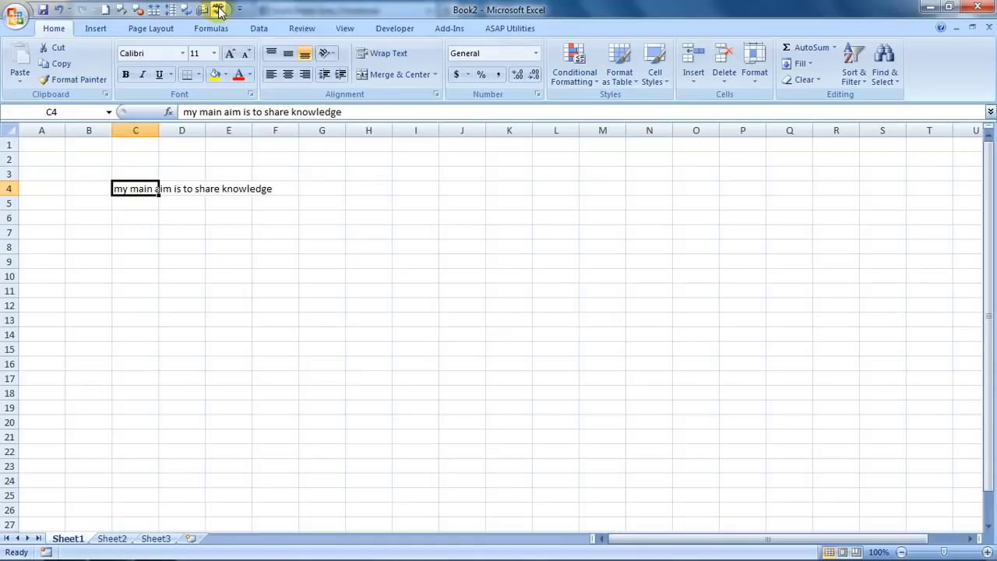
{"action": "mouse_move", "coordinate": [218, 10]}
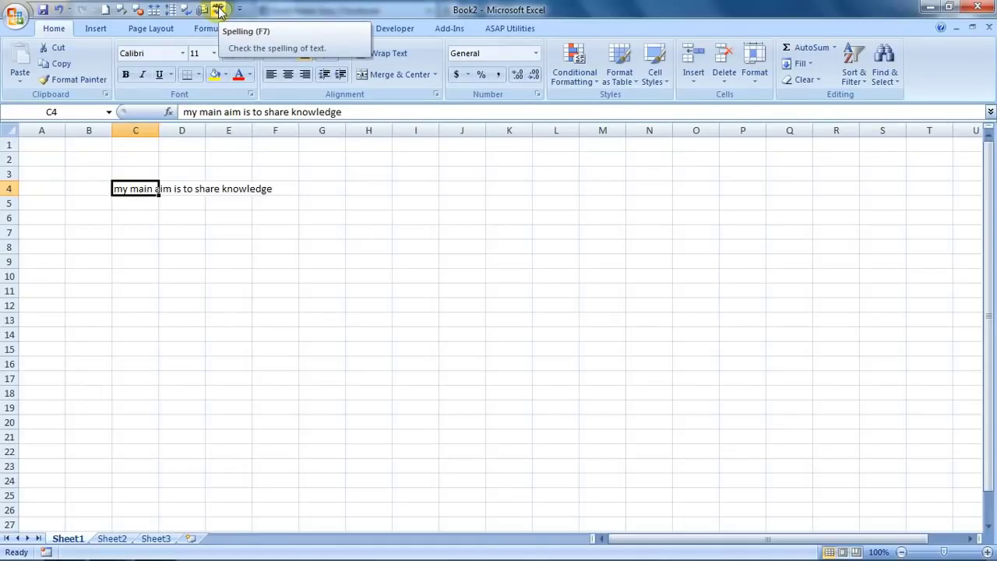